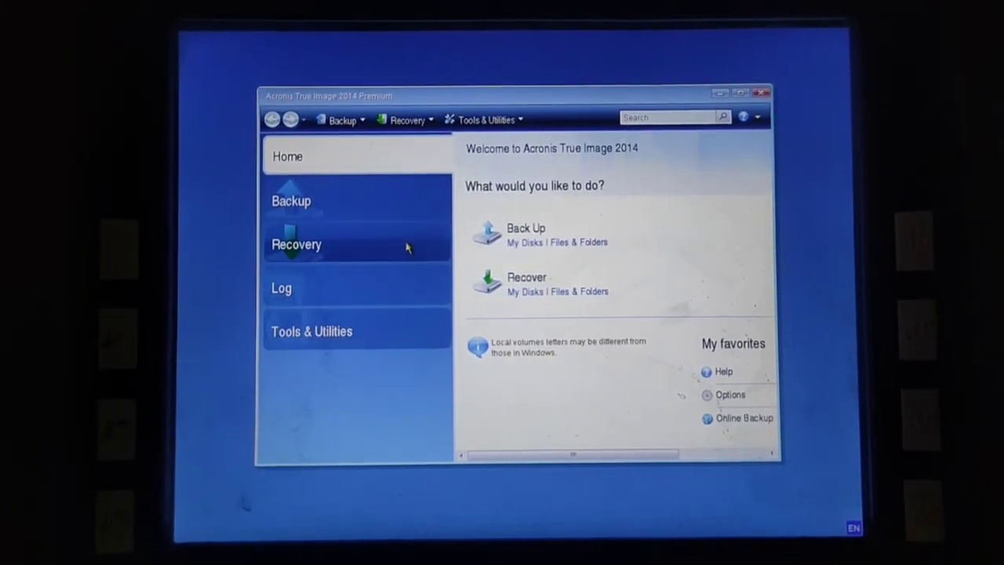
Step: Launch Disk and Partition Recovery and browse for the backup archive
click(407, 119)
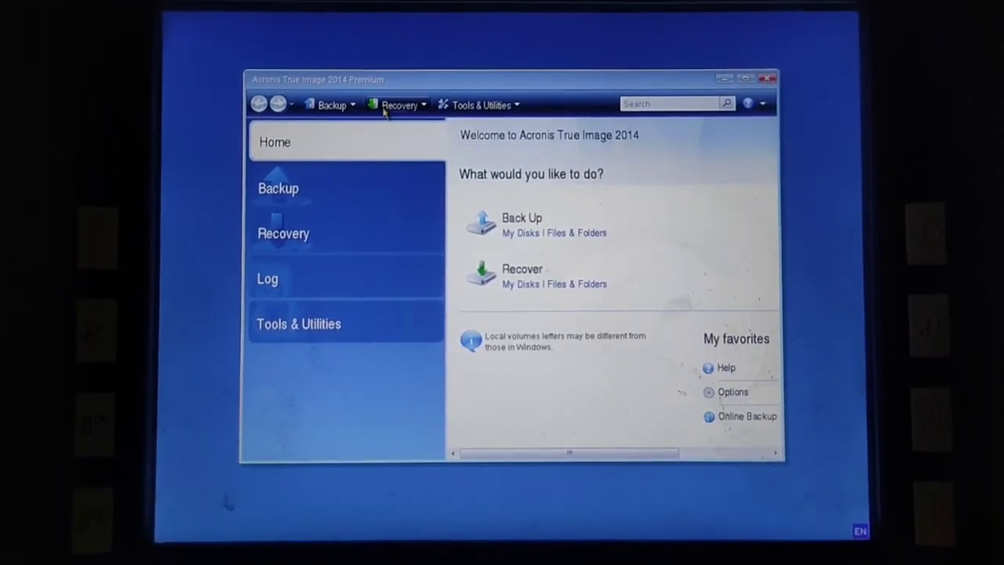
click(400, 105)
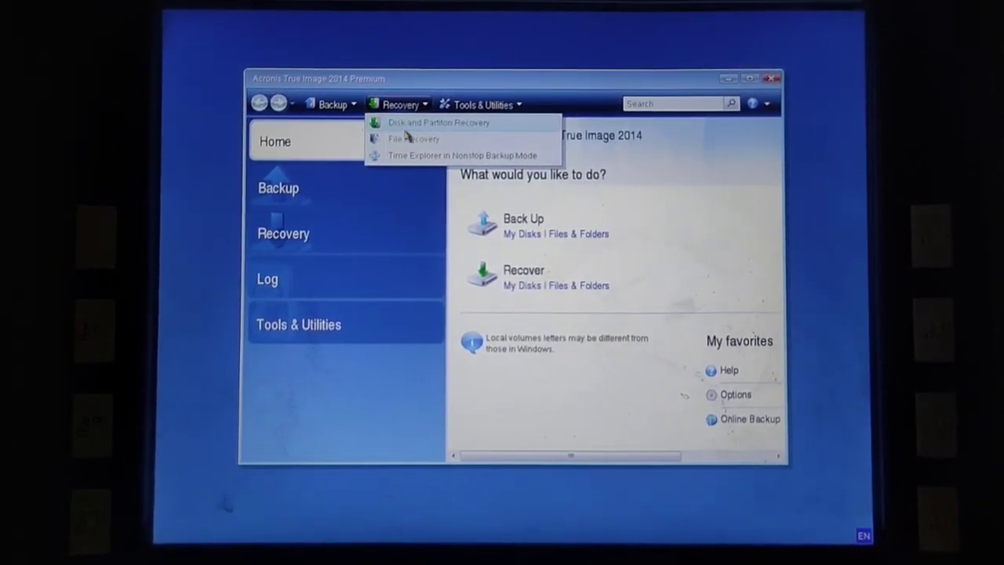
click(438, 121)
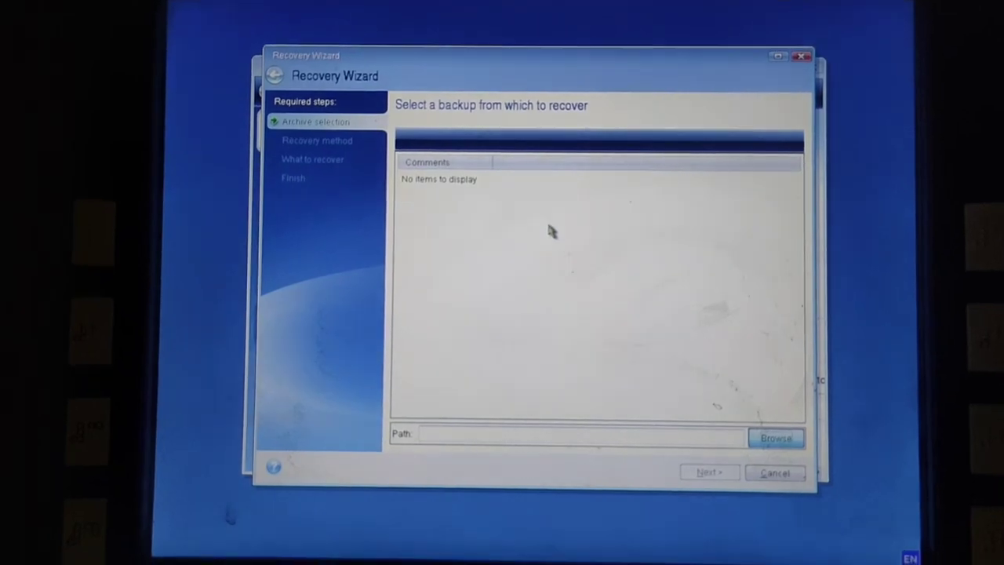
click(775, 437)
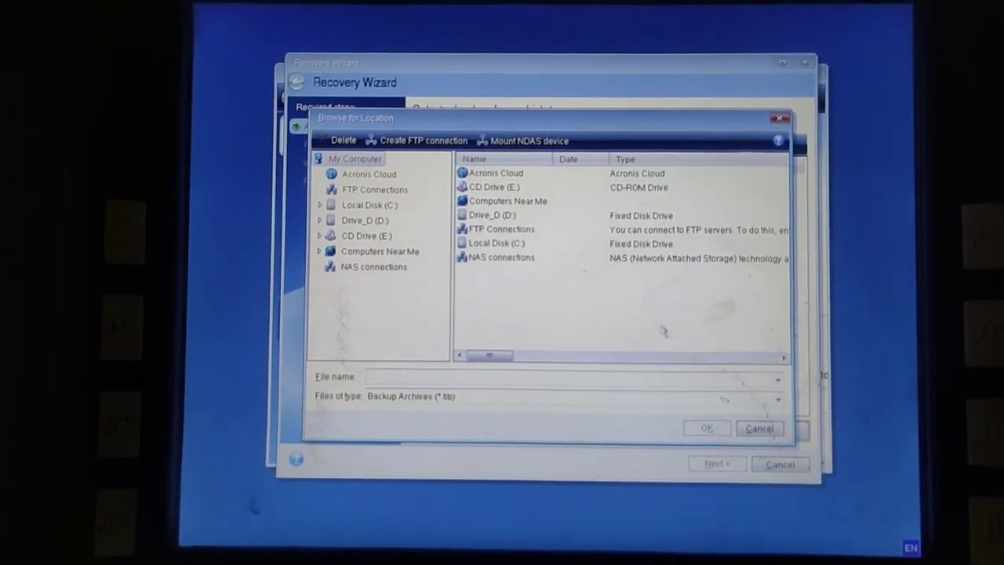
Step: Cancel the wizard and relaunch Disk and Partition Recovery so drives F:, G: and H: appear
click(759, 429)
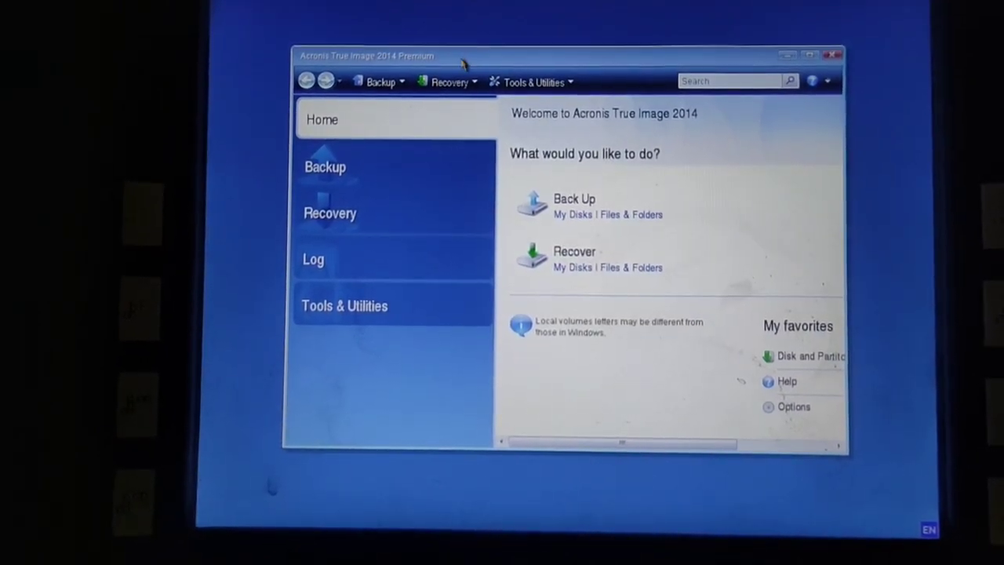
click(451, 82)
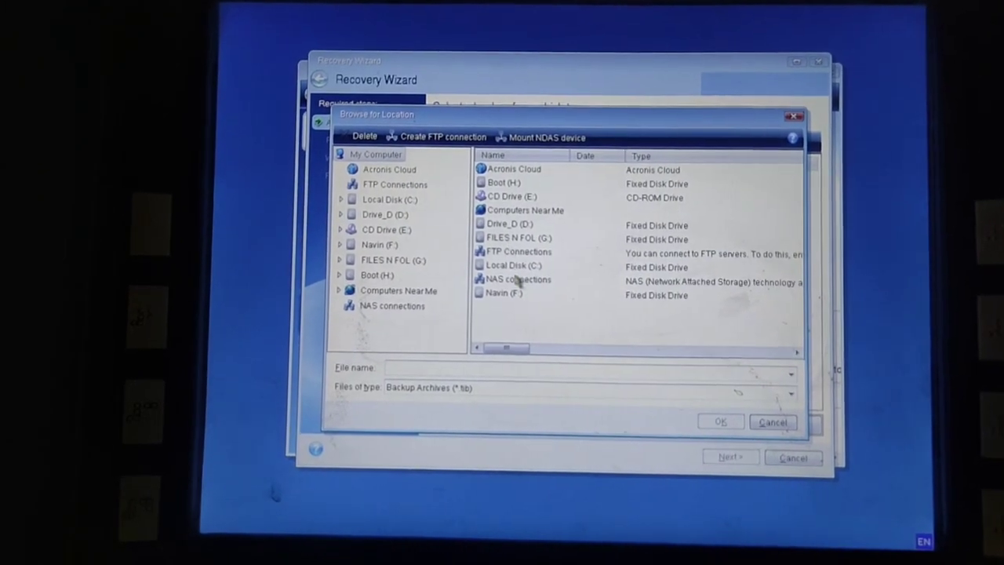
Step: Select 5G WN10 FULL.tib from F:\CS280 & DN100\CS280 Software\OS IMAGE and confirm
click(370, 244)
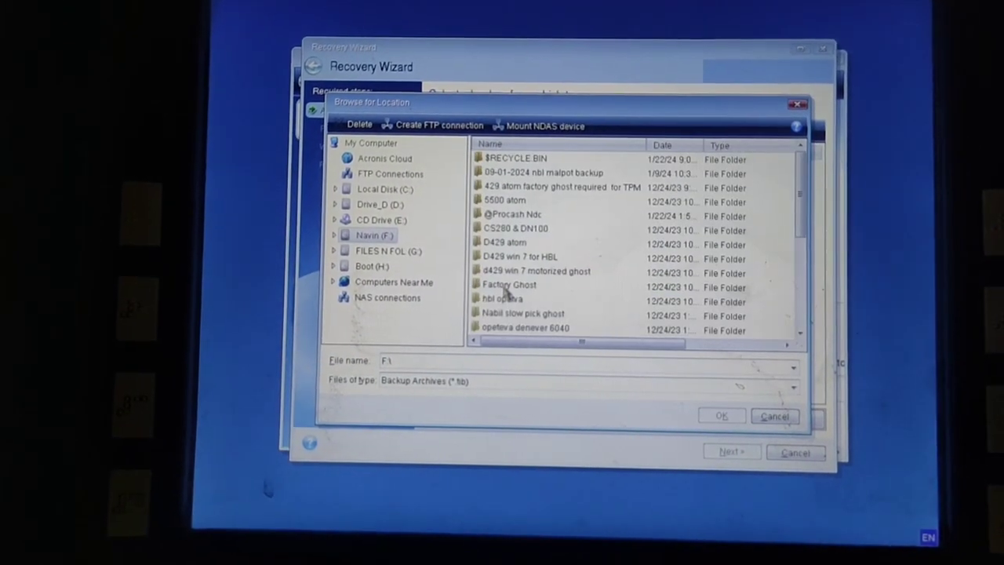
click(515, 228)
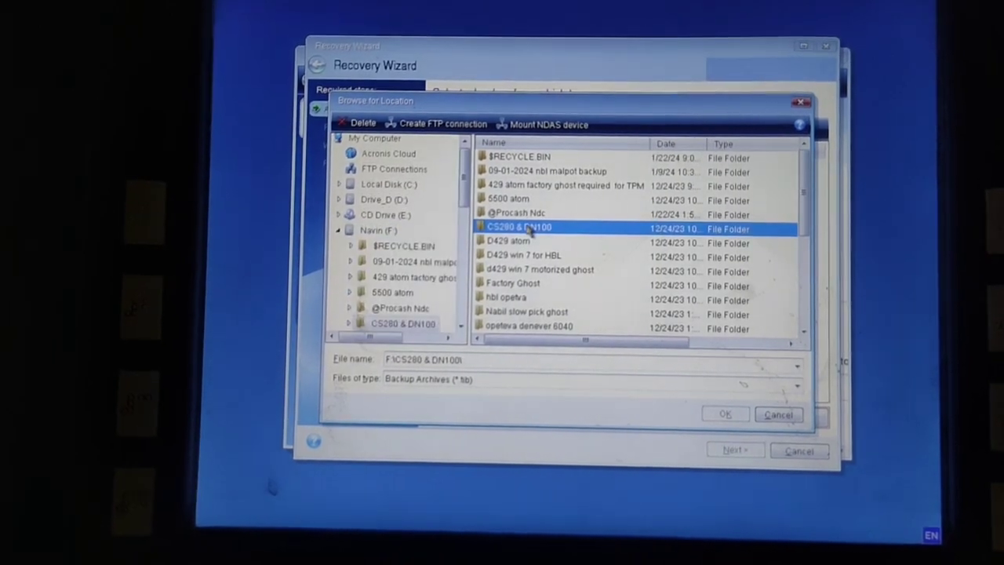
double_click(517, 227)
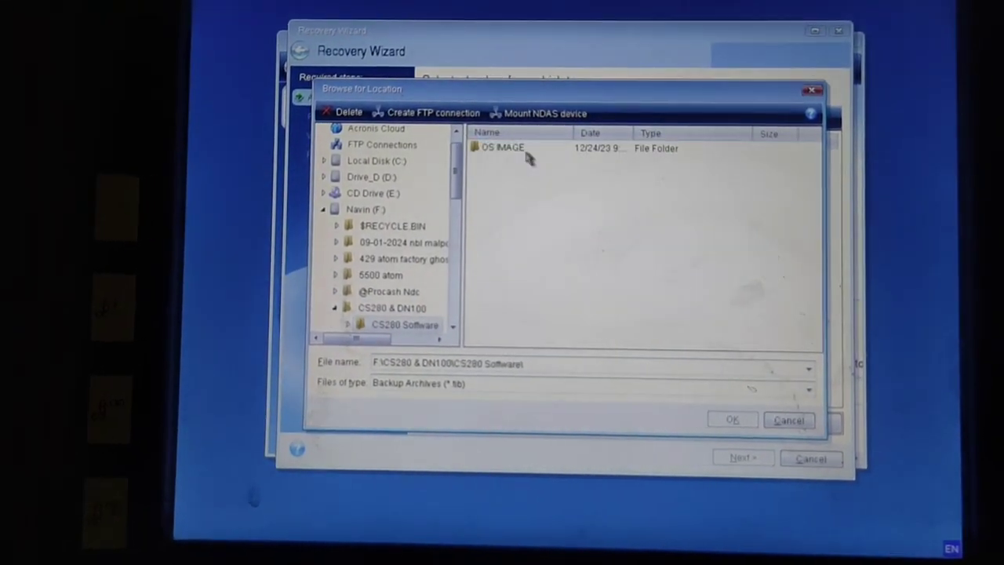
double_click(502, 148)
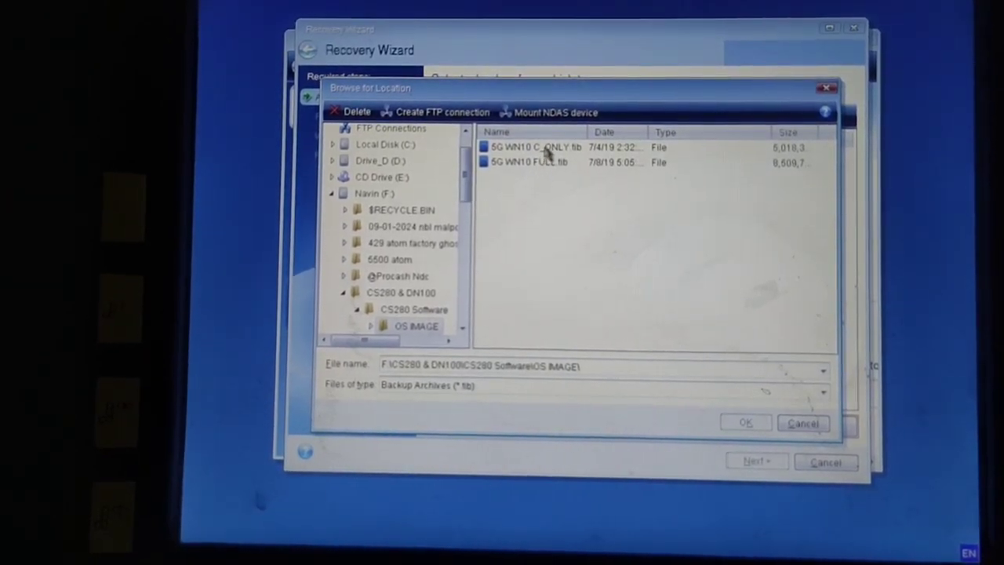
click(538, 147)
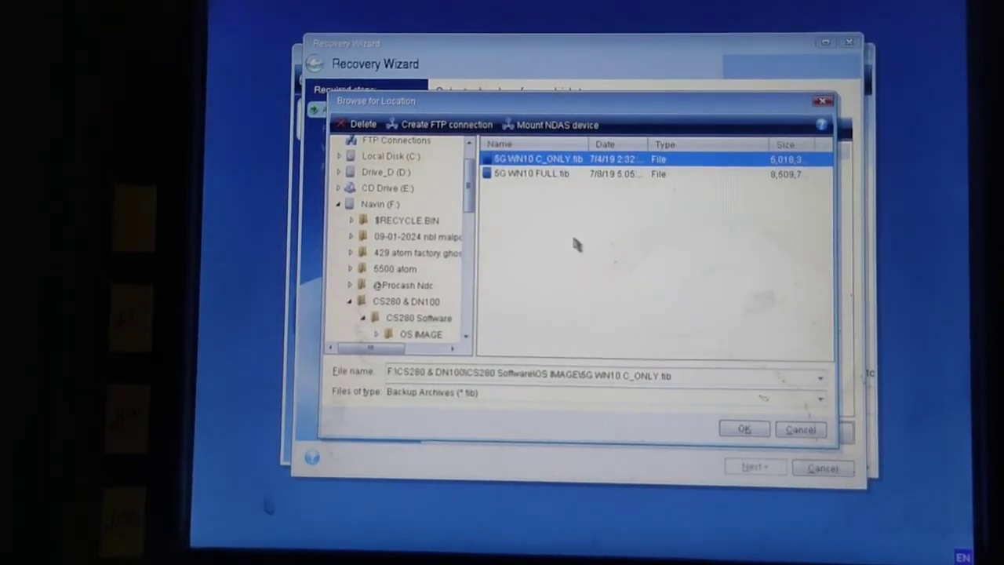
click(532, 173)
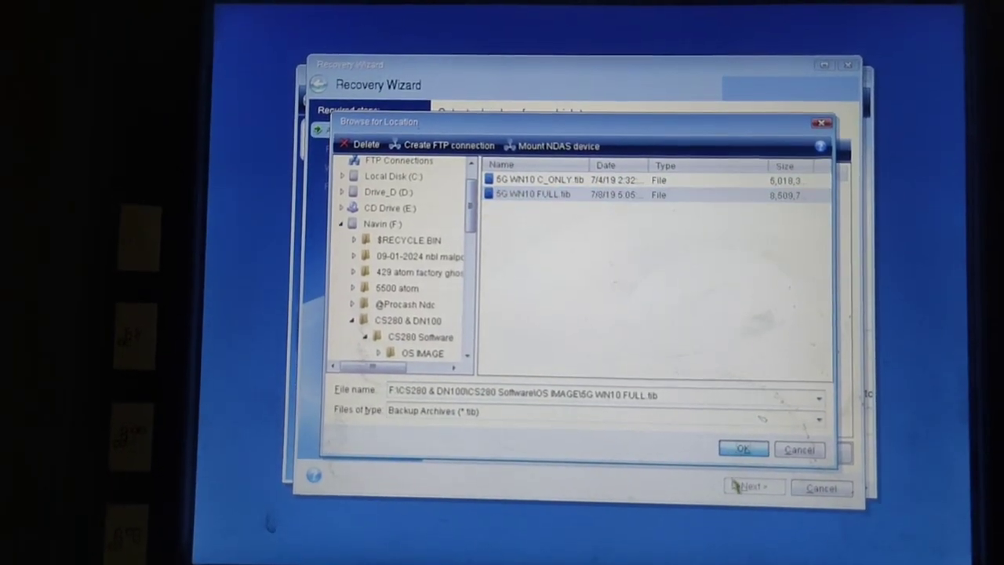
click(743, 449)
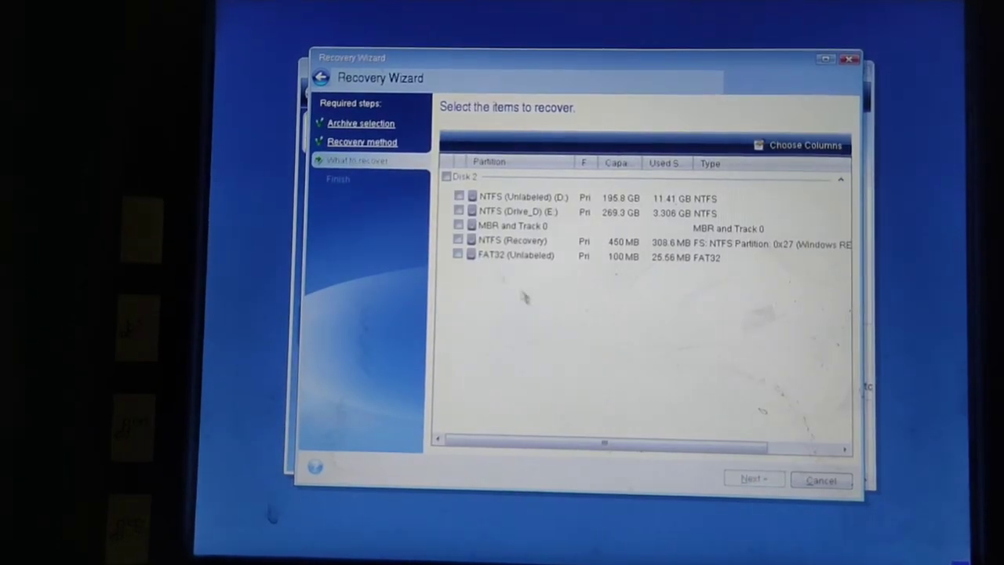
Step: Recover all of Disk 2 onto Disk 2, accepting deletion of its existing partitions
click(449, 173)
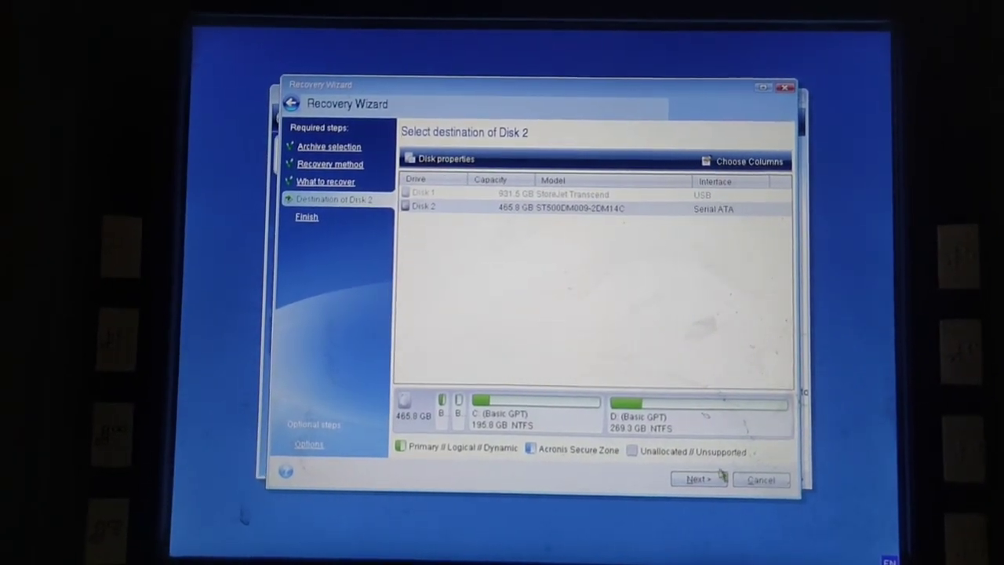
click(695, 480)
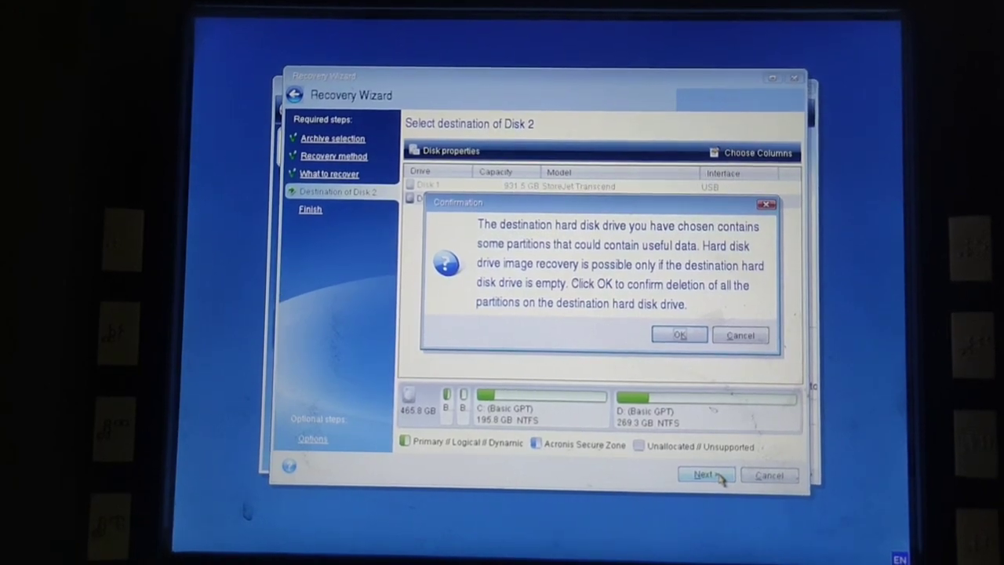
click(677, 335)
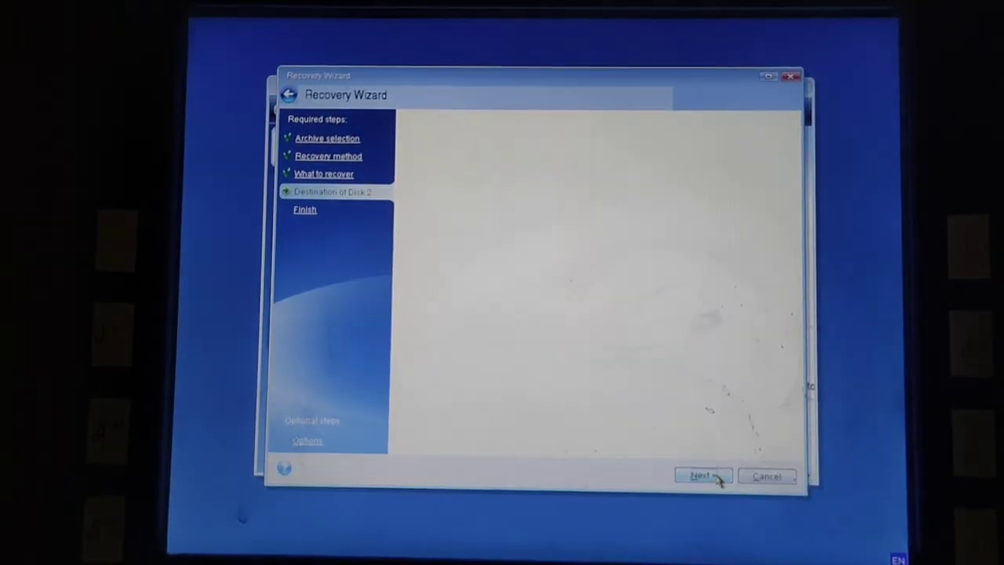
click(701, 476)
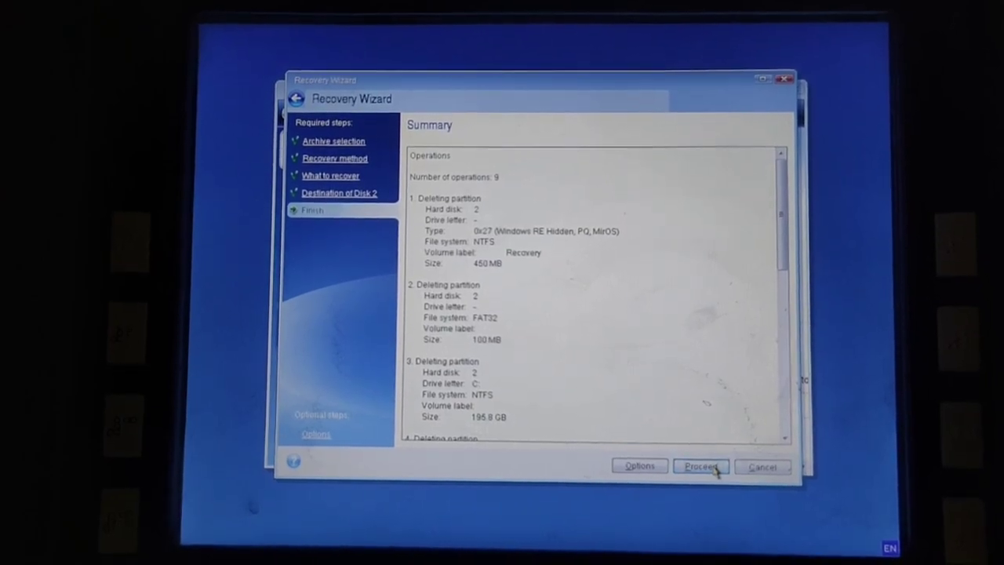
Step: Proceed with the nine-operation restore, restarting automatically when recovery completes
click(700, 466)
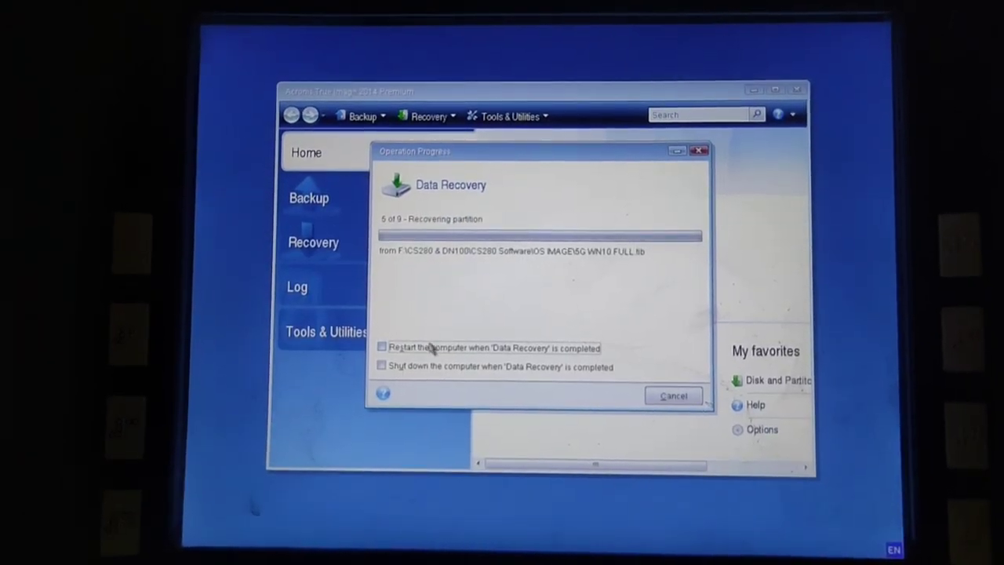
click(382, 347)
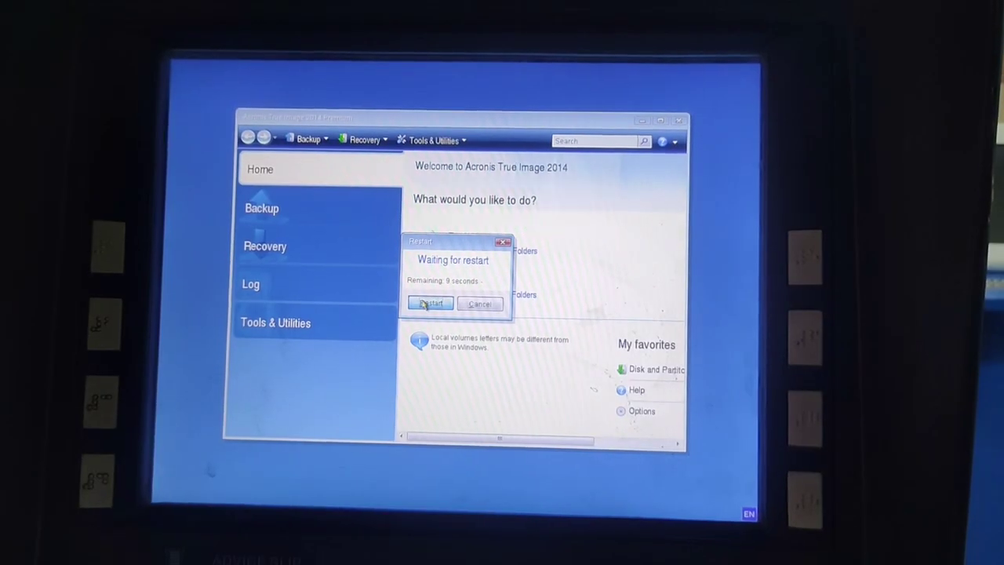
click(430, 304)
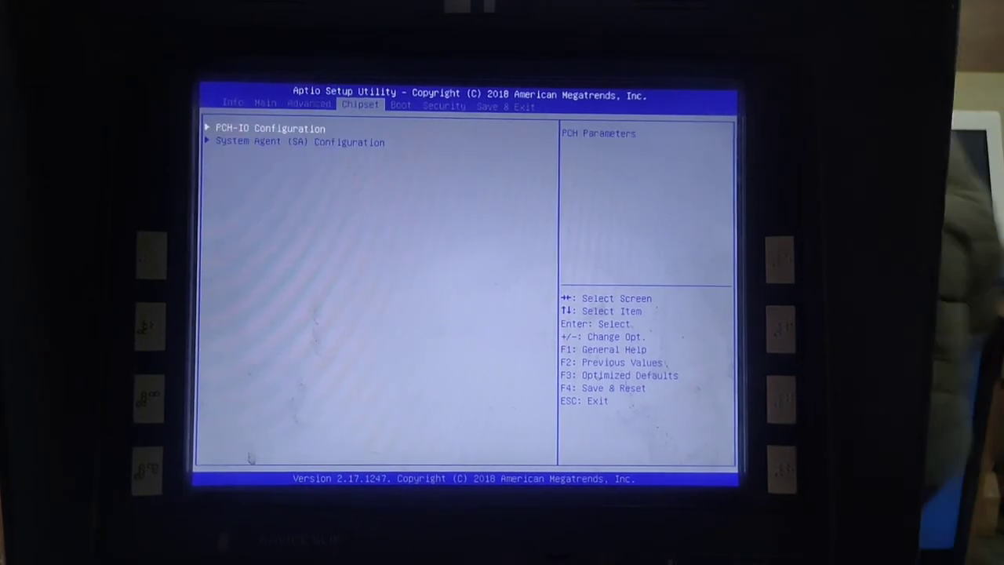
Step: Go to the Save & Exit tab and confirm Save Changes and Reset
key(right)
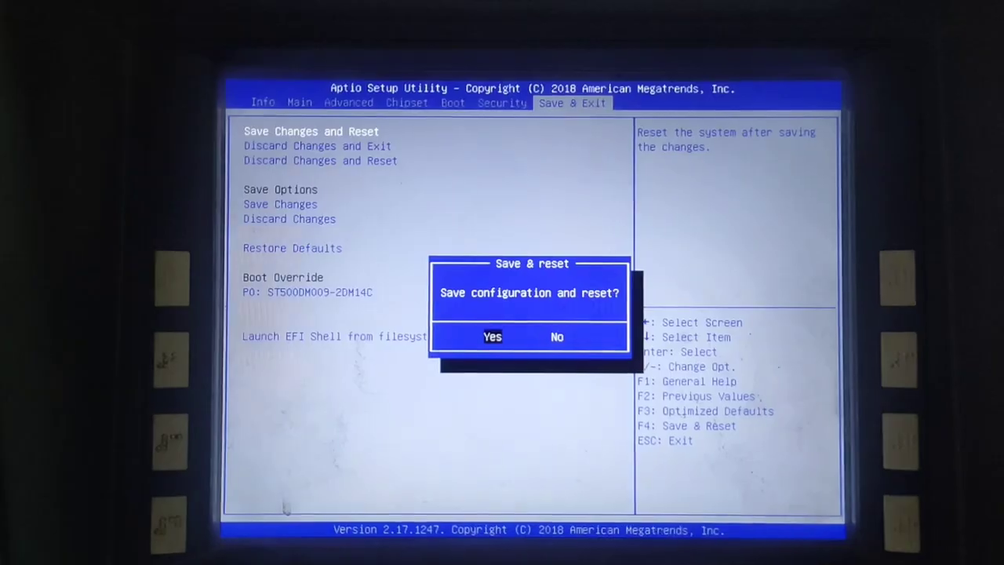
click(492, 337)
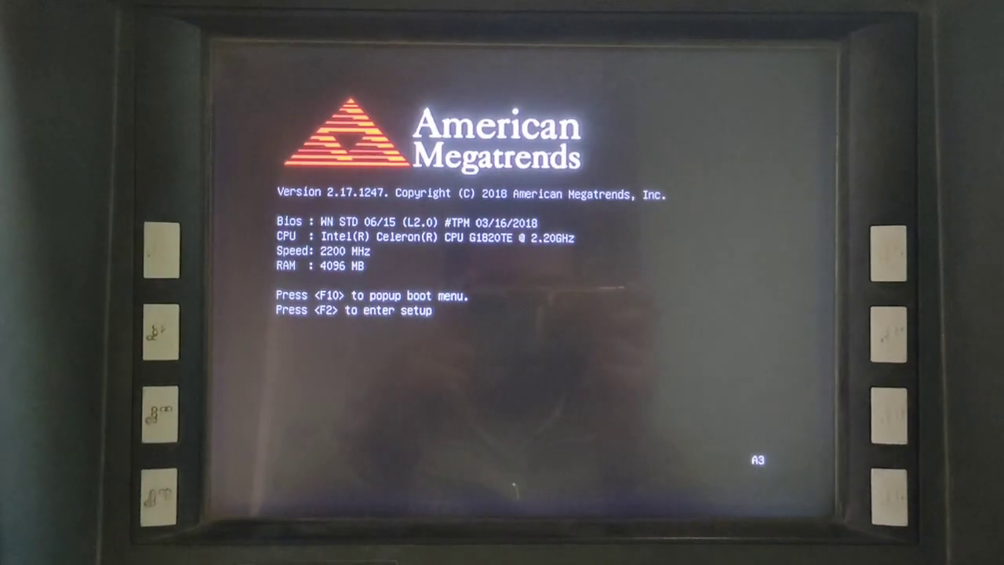